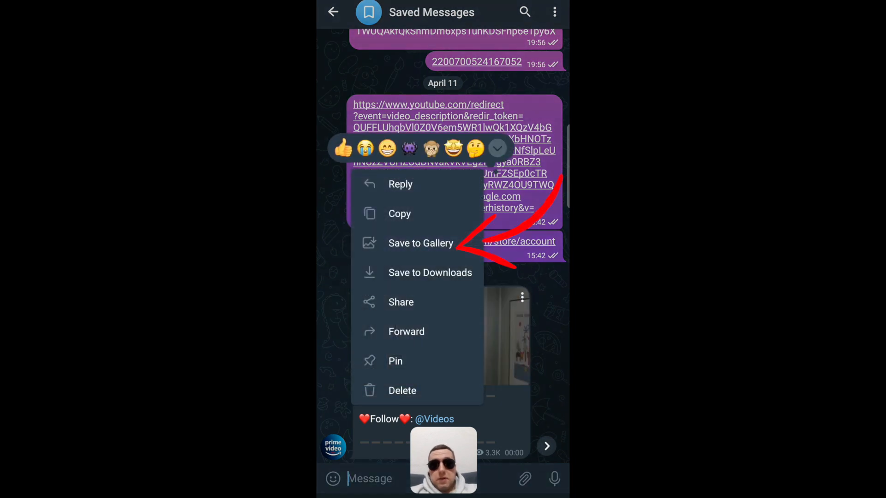
Save the cartoon farm video from Saved Messages to the phone gallery.
click(420, 243)
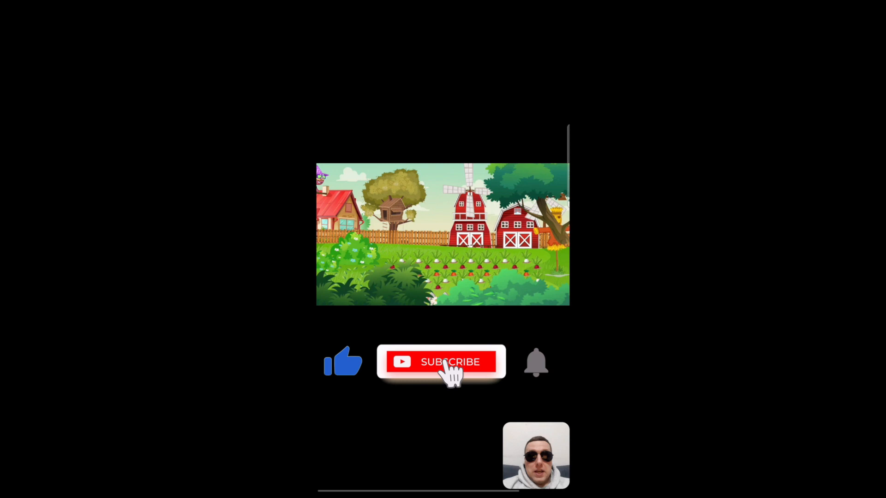
click(440, 362)
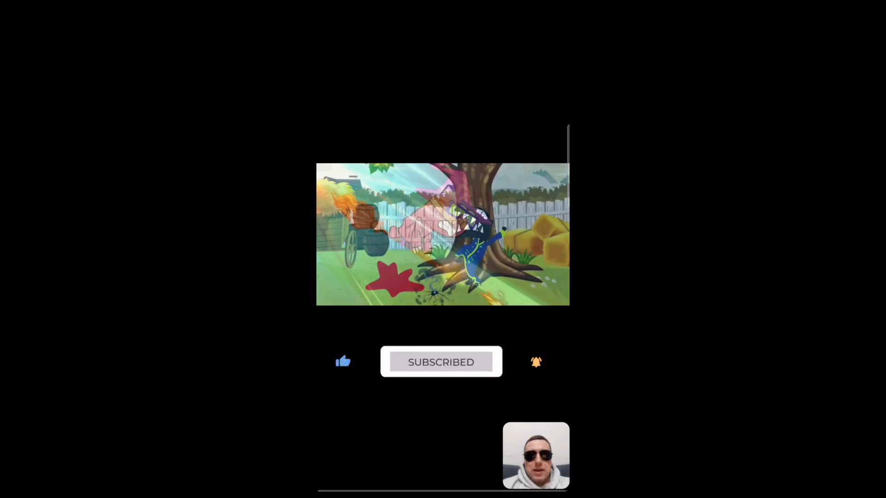